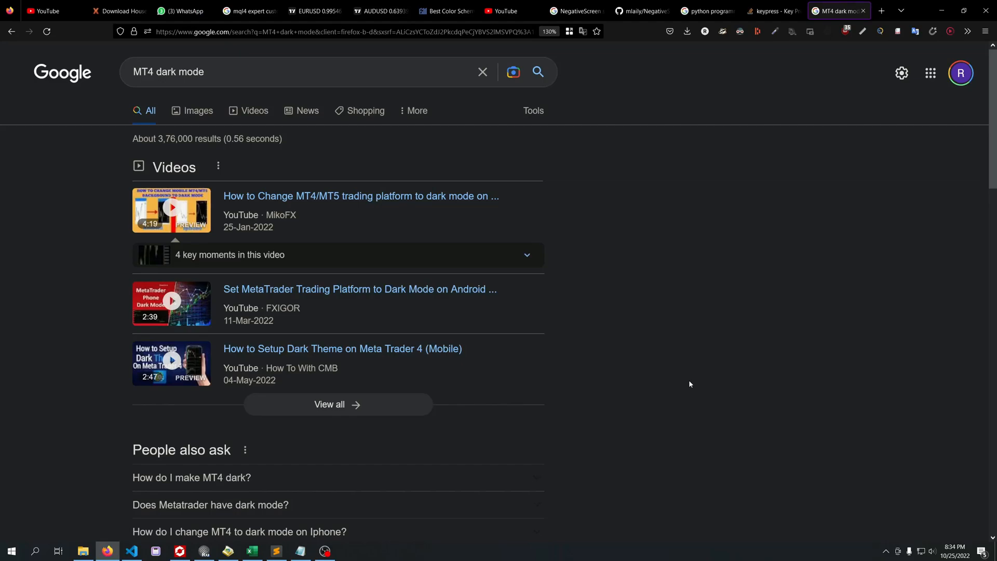
pyautogui.moveTo(599, 432)
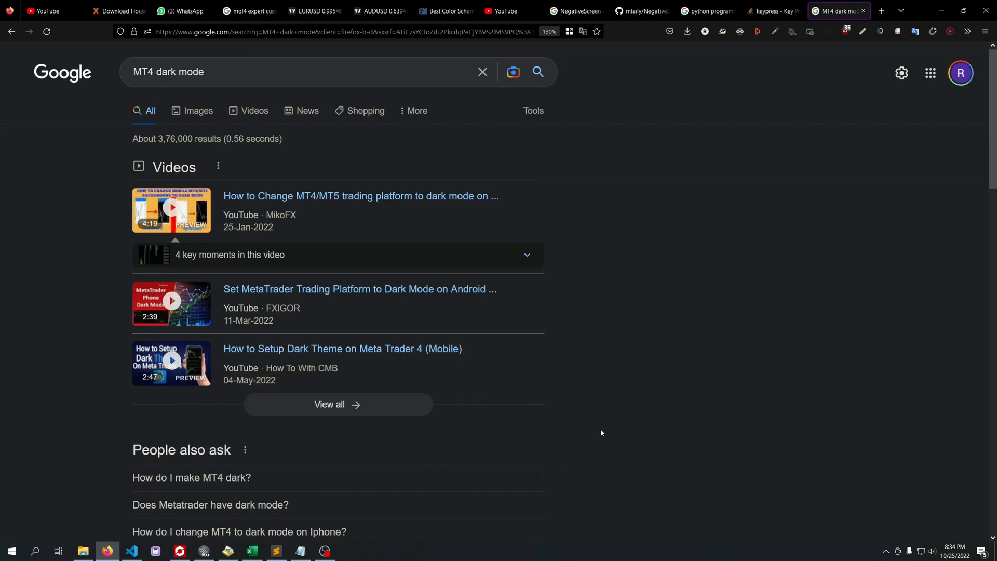
# - Review the 'MT4 dark mode' Google results, then bring the MetaTrader 4 terminal to the front
pyautogui.click(287, 72)
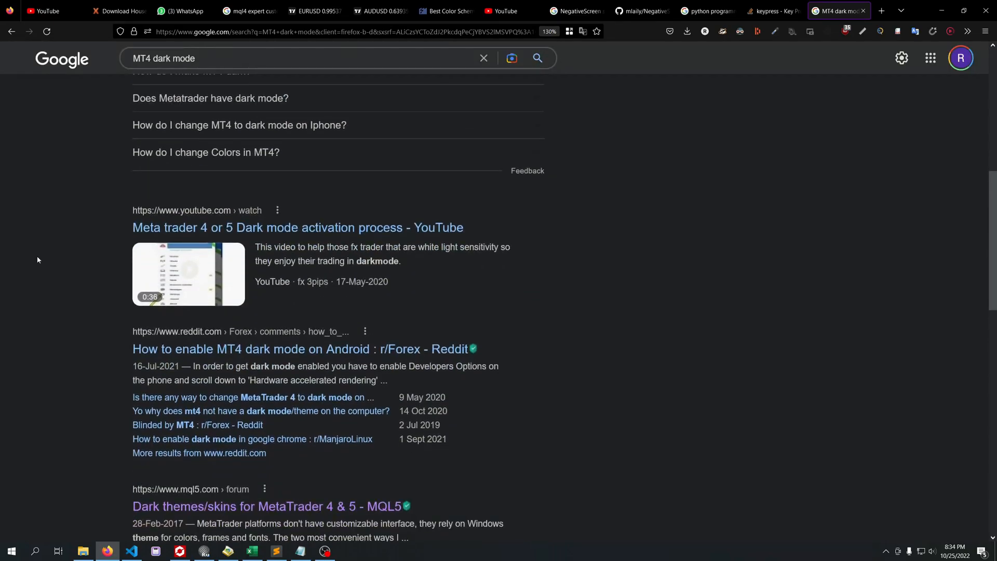
pyautogui.scroll(-3)
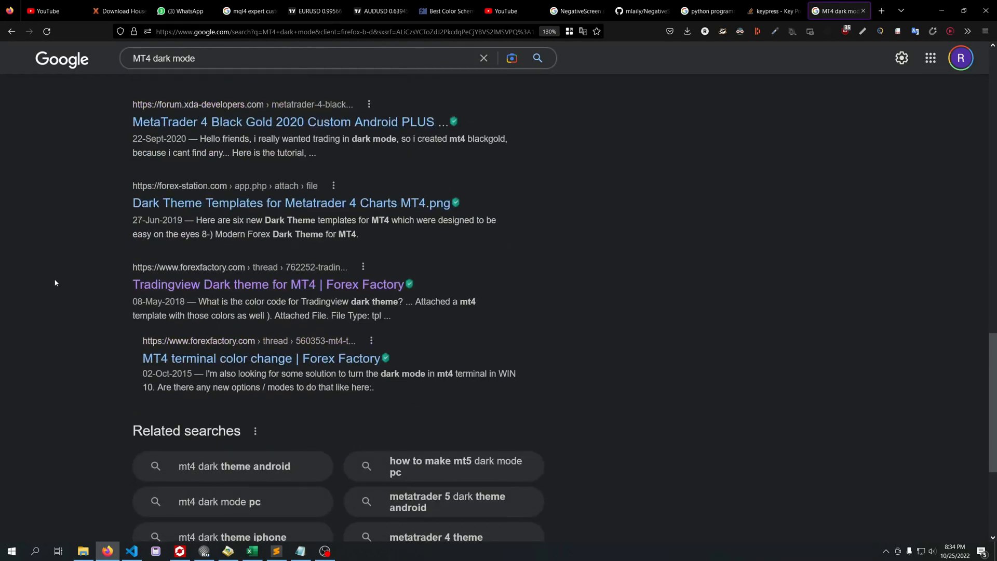
pyautogui.scroll(3)
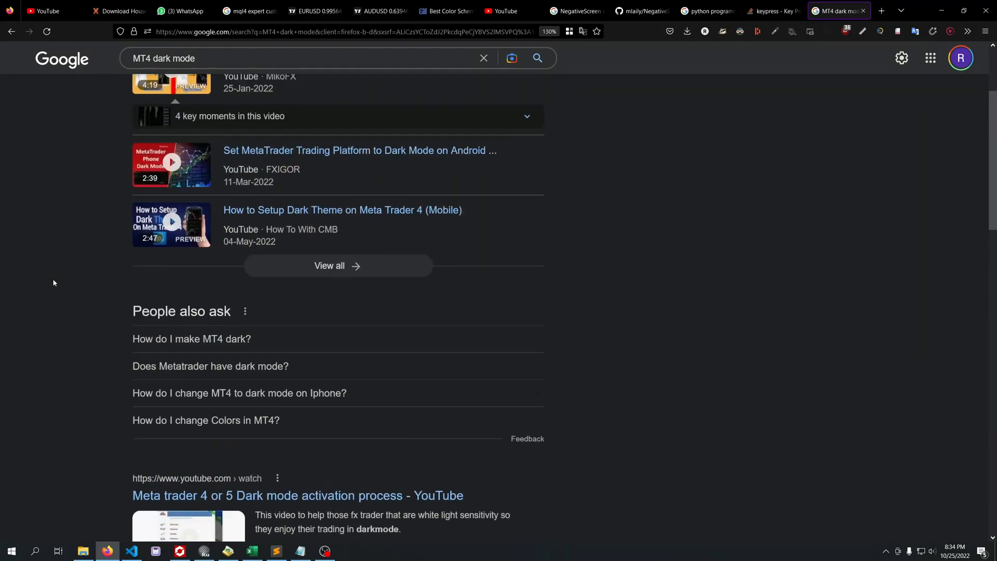
pyautogui.click(179, 551)
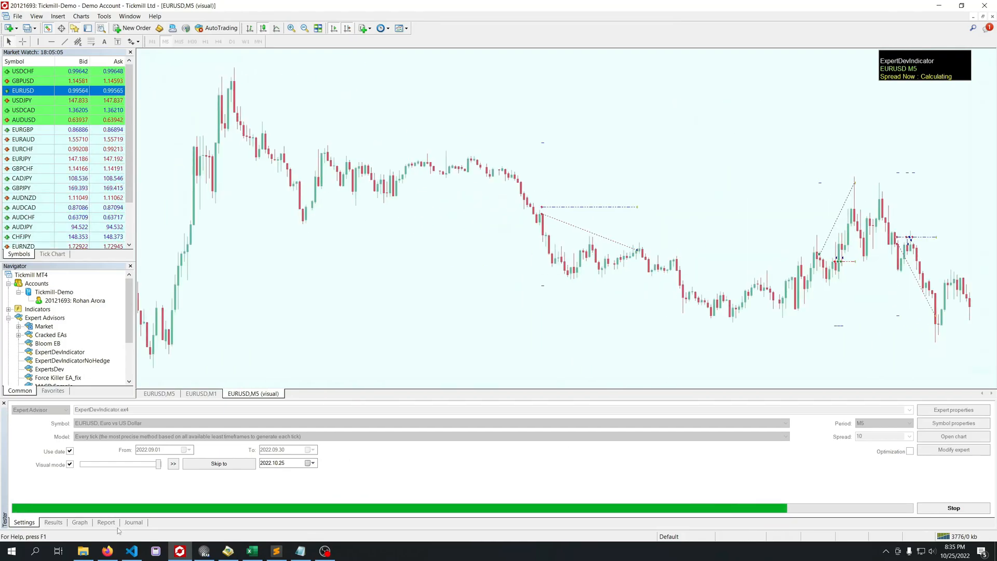
# - Create a new EURUSD H1 chart from Market Watch, then return to the browser's search results
pyautogui.rightClick(22, 90)
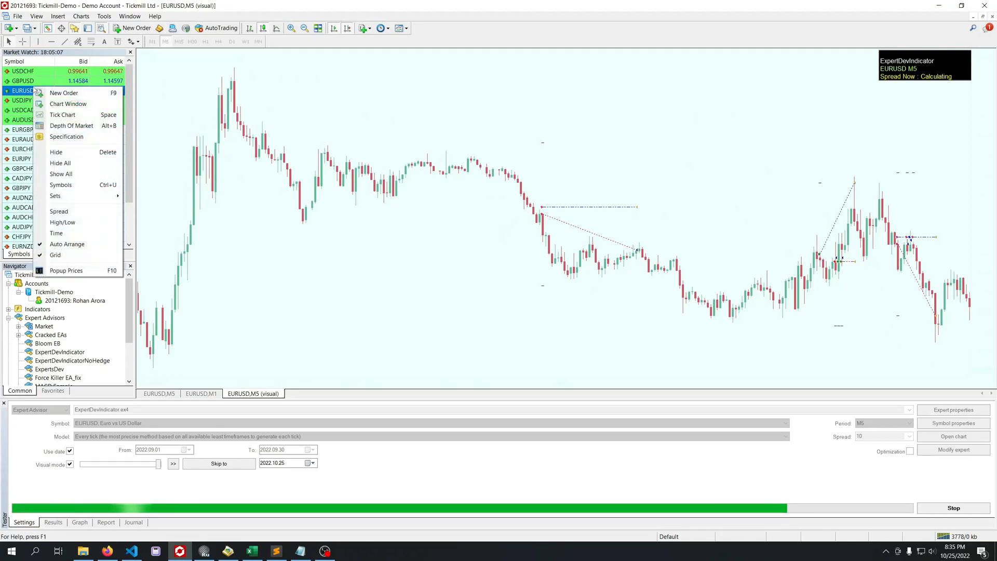
pyautogui.click(68, 104)
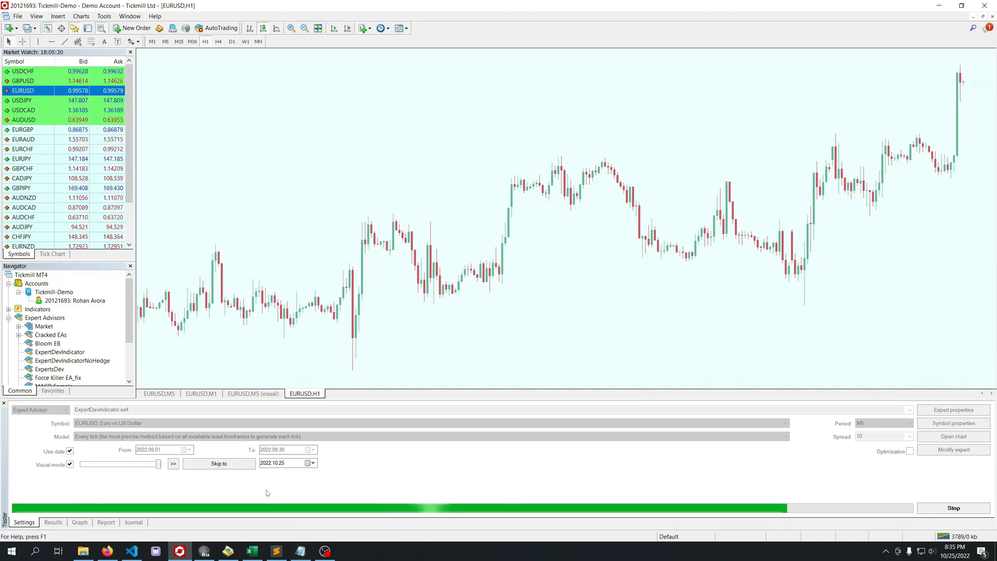
pyautogui.click(107, 551)
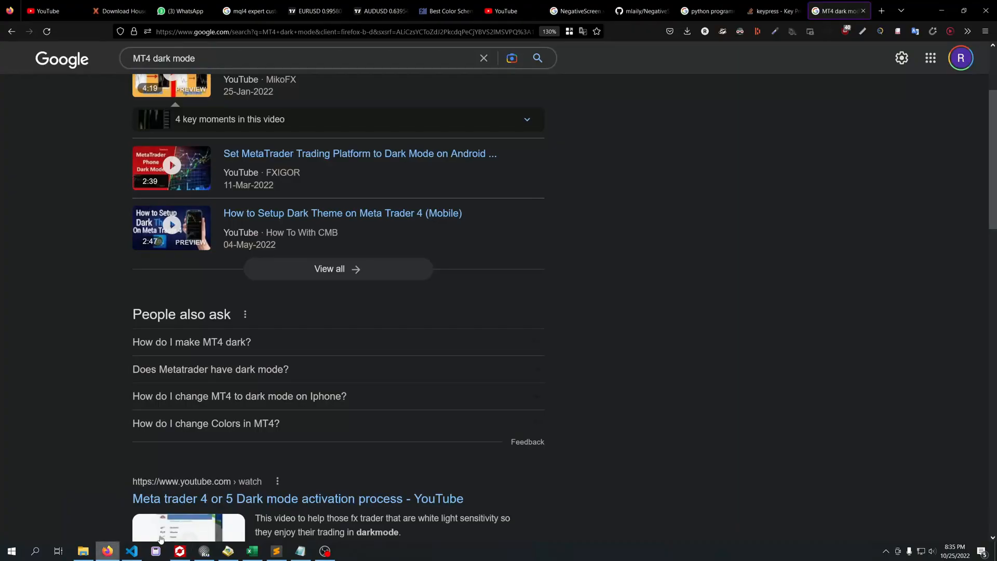
# - Read the NegativeScreen GitHub README and features, reaching its 2.6.1 releases
pyautogui.scroll(3)
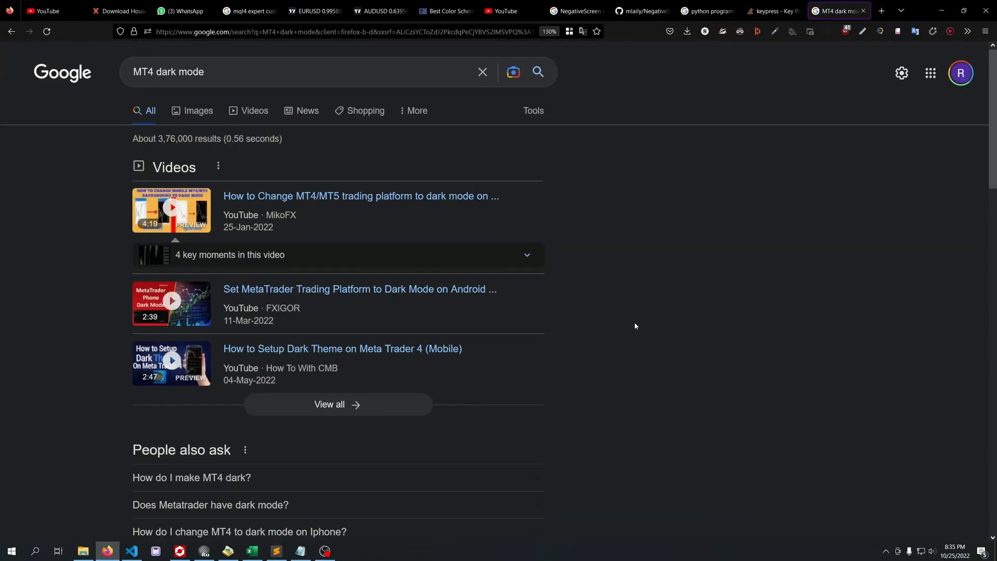
pyautogui.moveTo(682, 399)
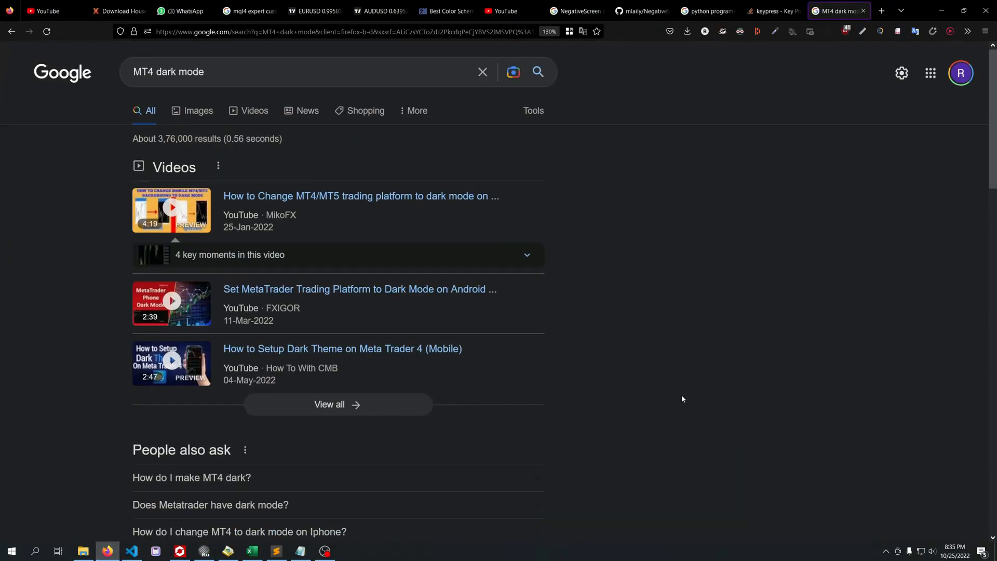
pyautogui.click(641, 11)
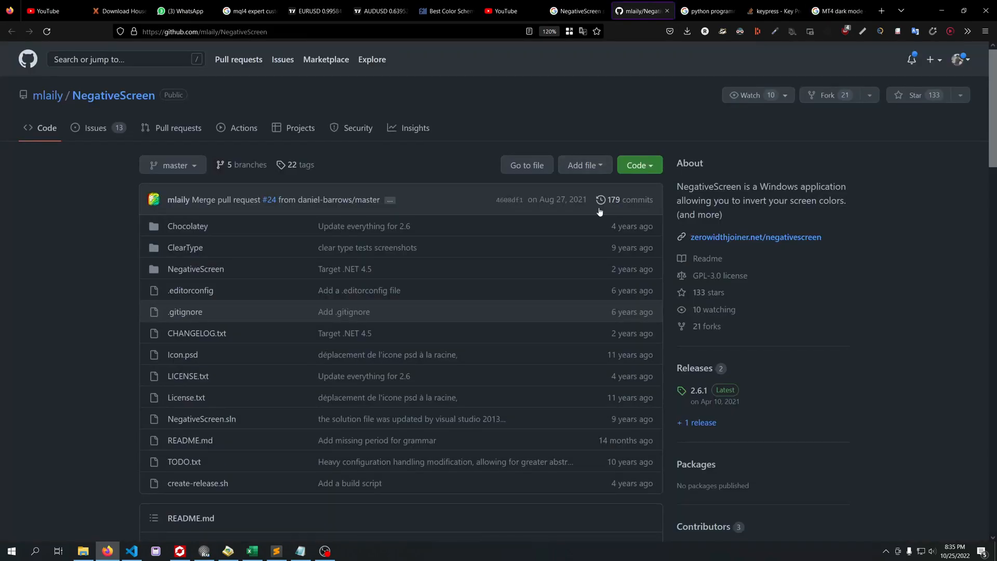
pyautogui.scroll(-3)
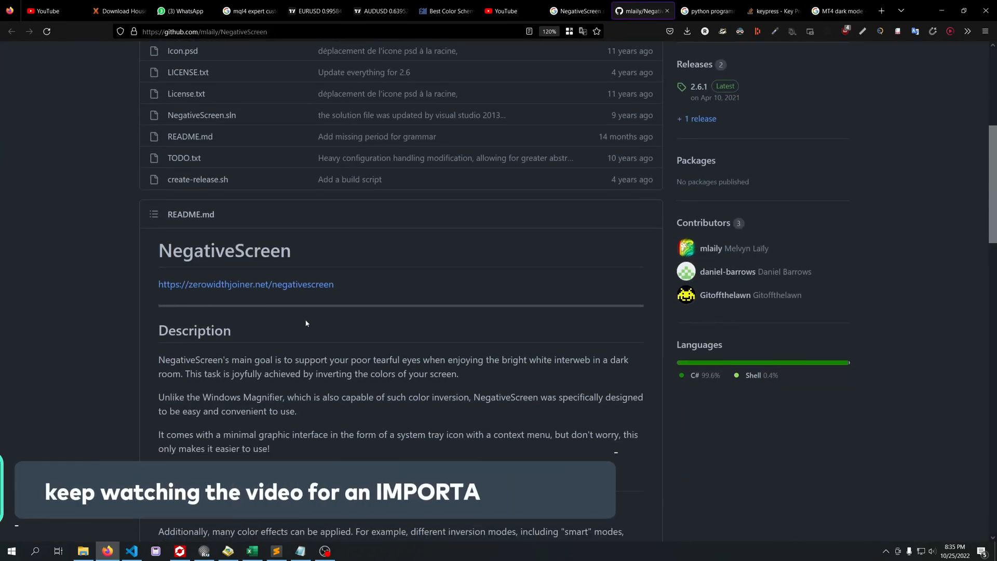
pyautogui.scroll(-3)
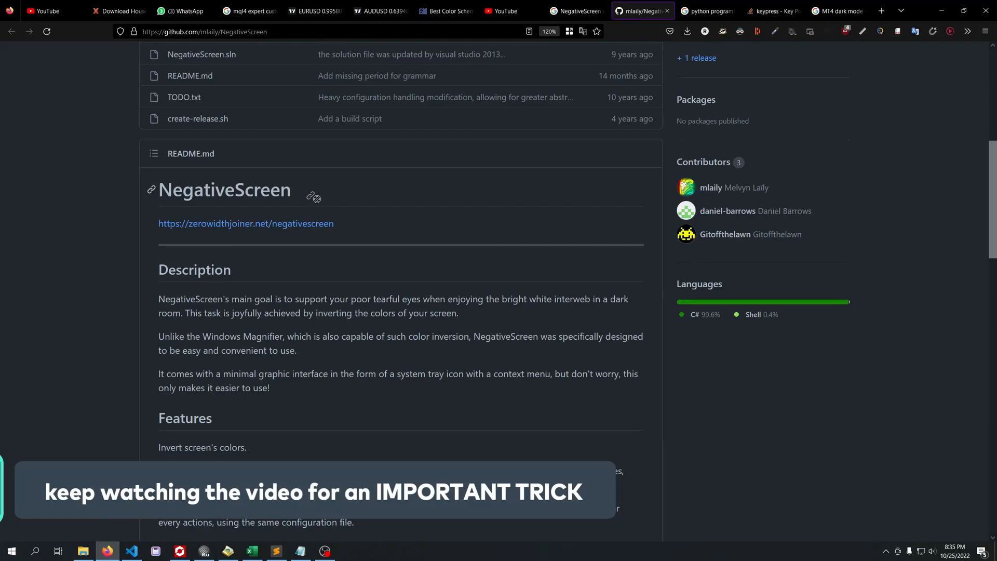
pyautogui.scroll(-3)
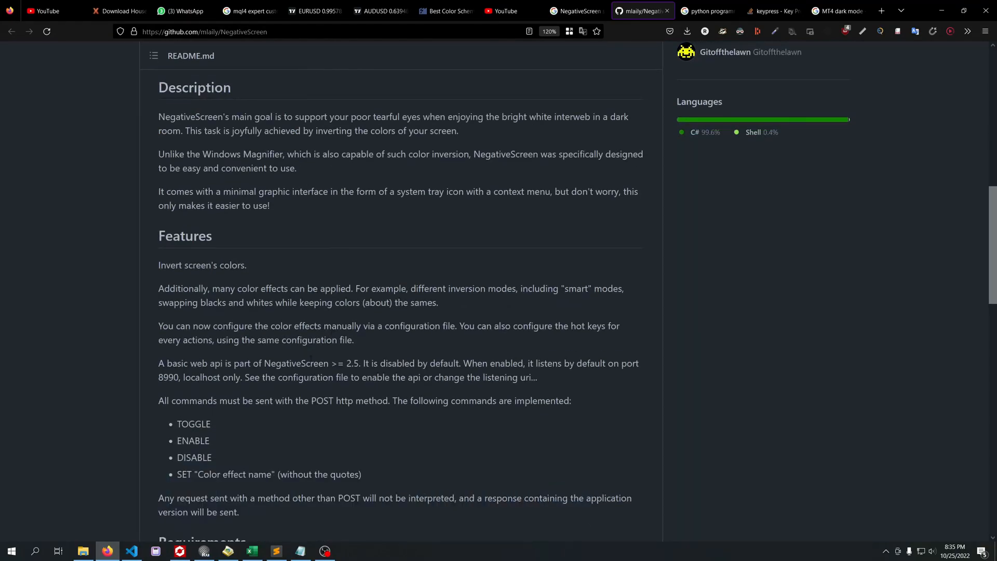
pyautogui.scroll(3)
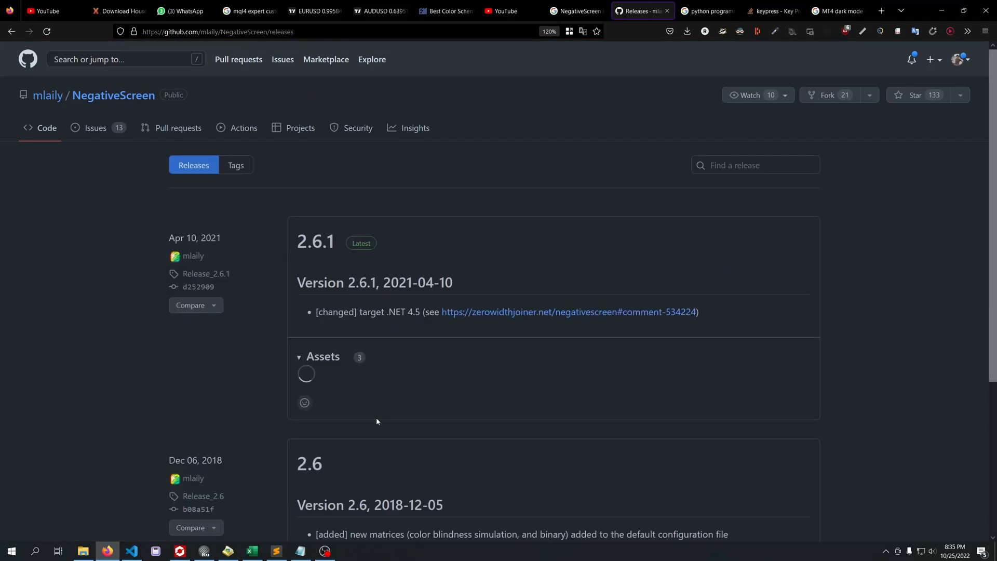
pyautogui.scroll(-3)
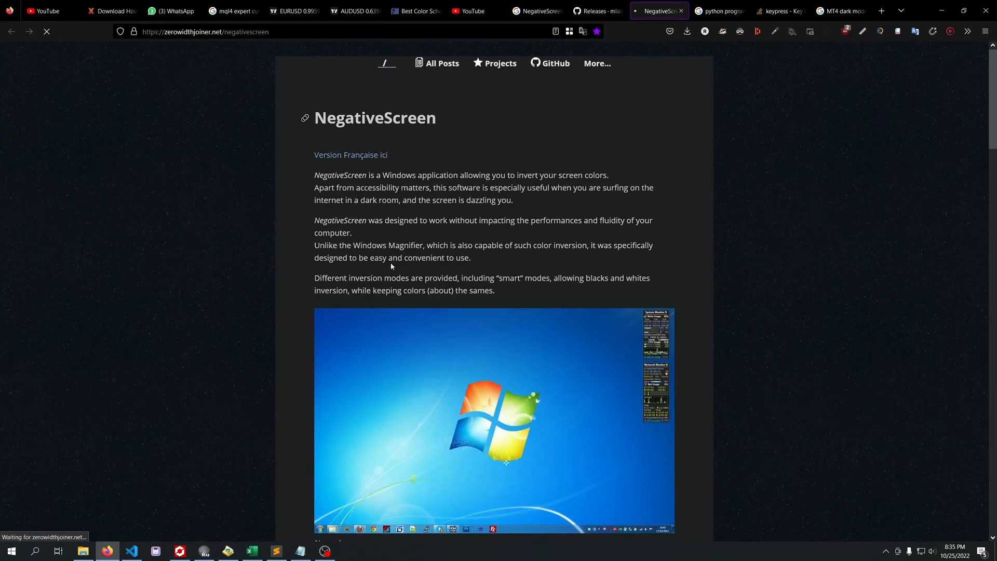
# - Compare the Normal and Simple Inversion screenshots on the NegativeScreen homepage
pyautogui.scroll(-3)
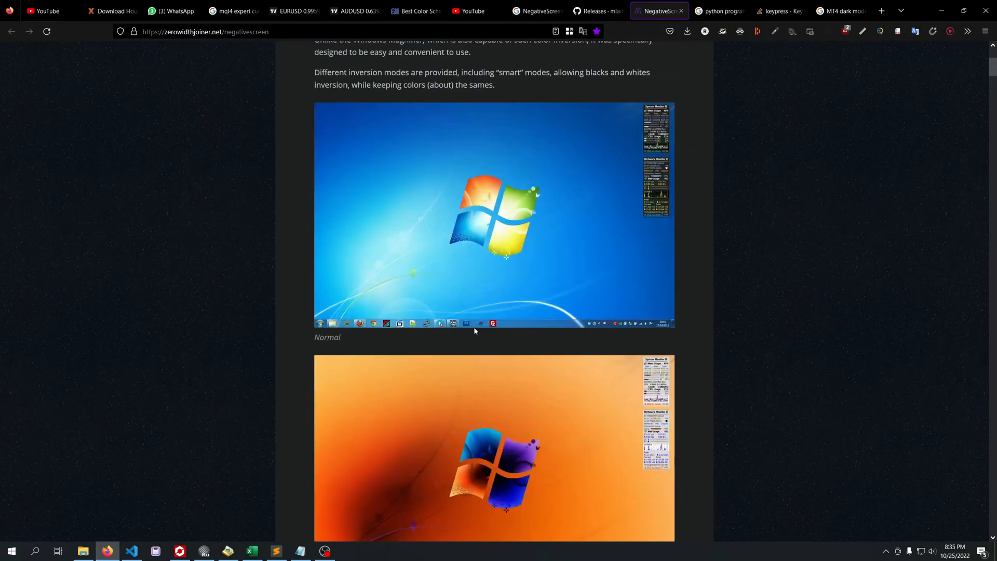
pyautogui.scroll(-3)
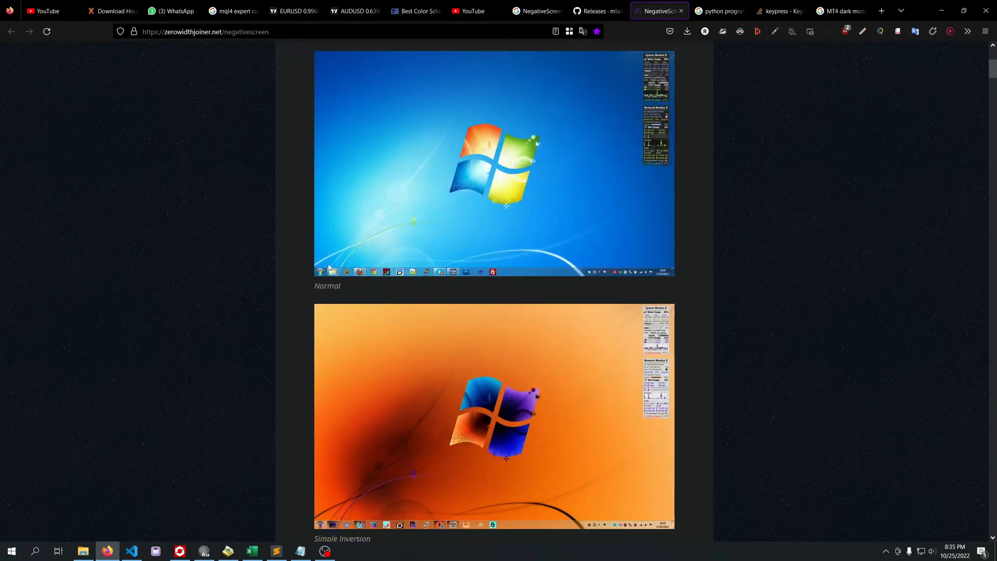
pyautogui.moveTo(515, 158)
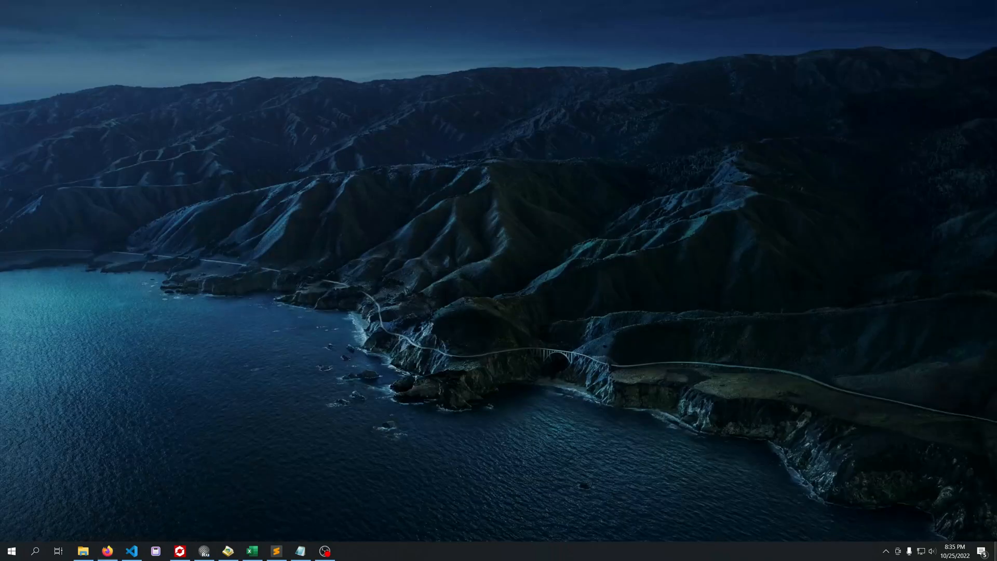
pyautogui.moveTo(296, 335)
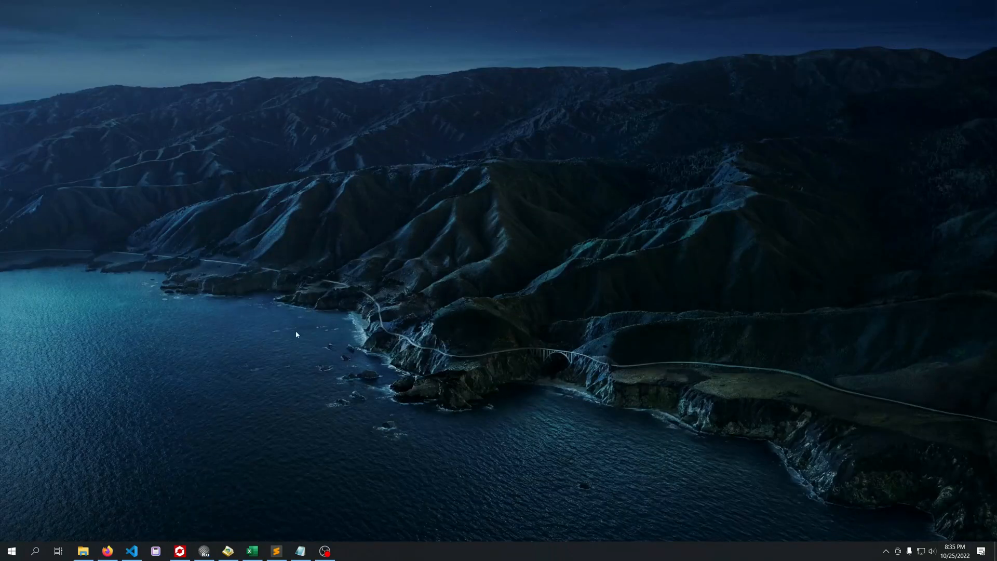
pyautogui.click(107, 551)
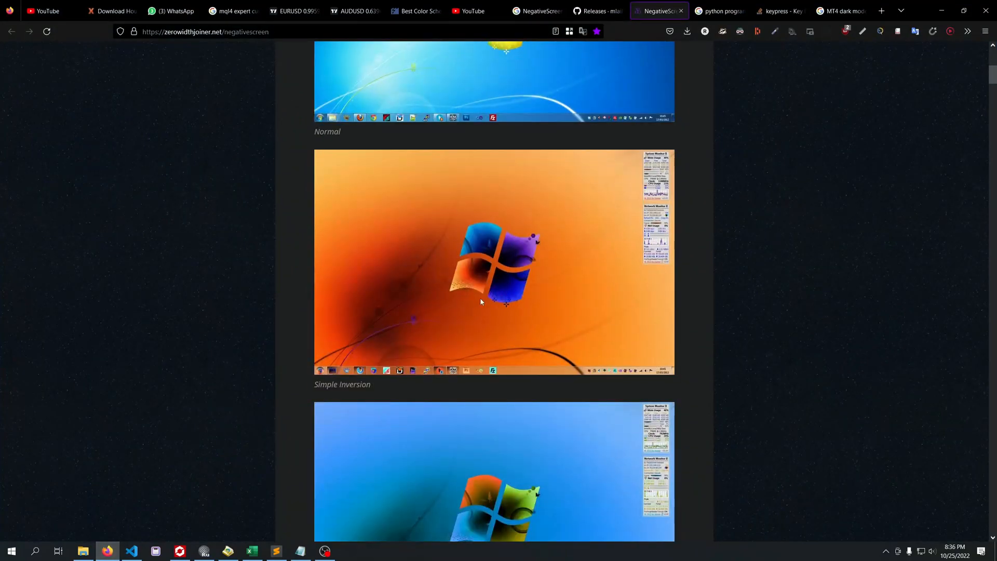
pyautogui.moveTo(501, 216)
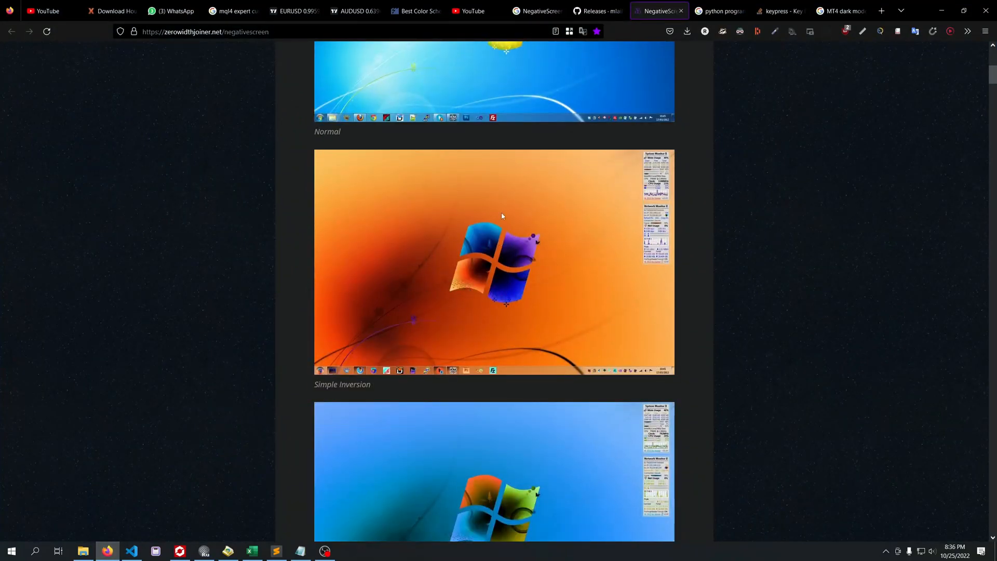
pyautogui.moveTo(200, 532)
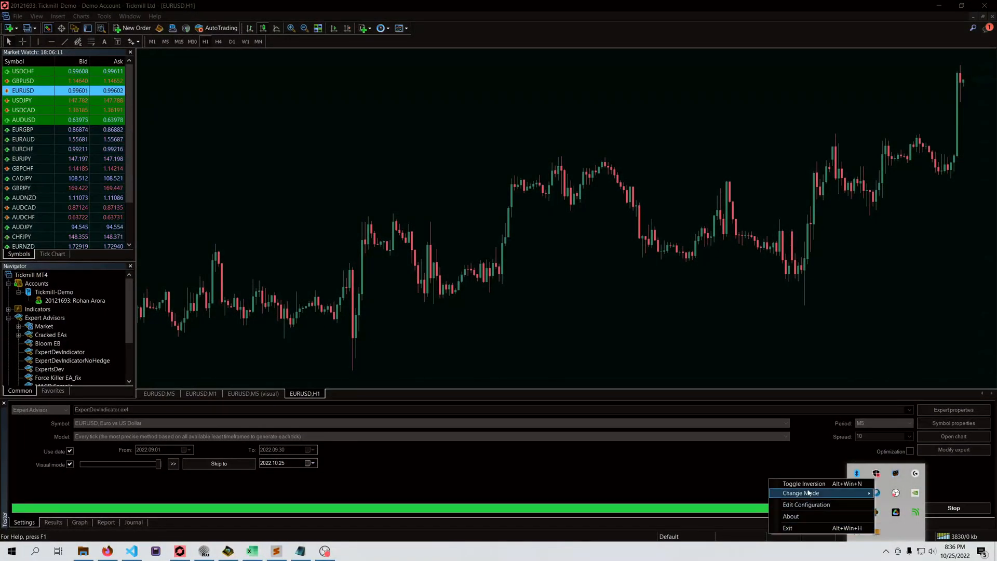
# - Switch NegativeScreen to a Smart Inversion mode so the chart darkens while candles keep their colours
pyautogui.click(803, 483)
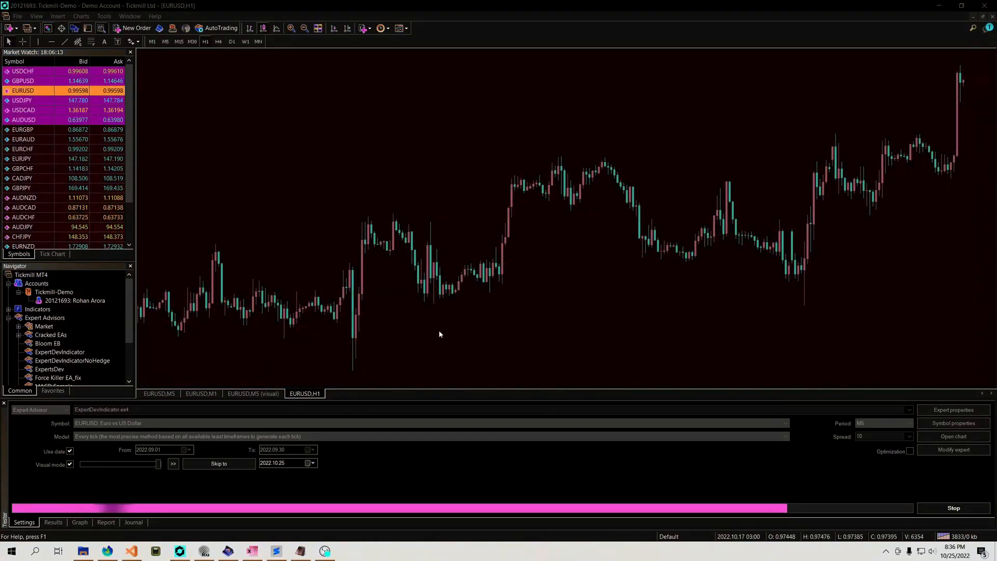
pyautogui.click(894, 550)
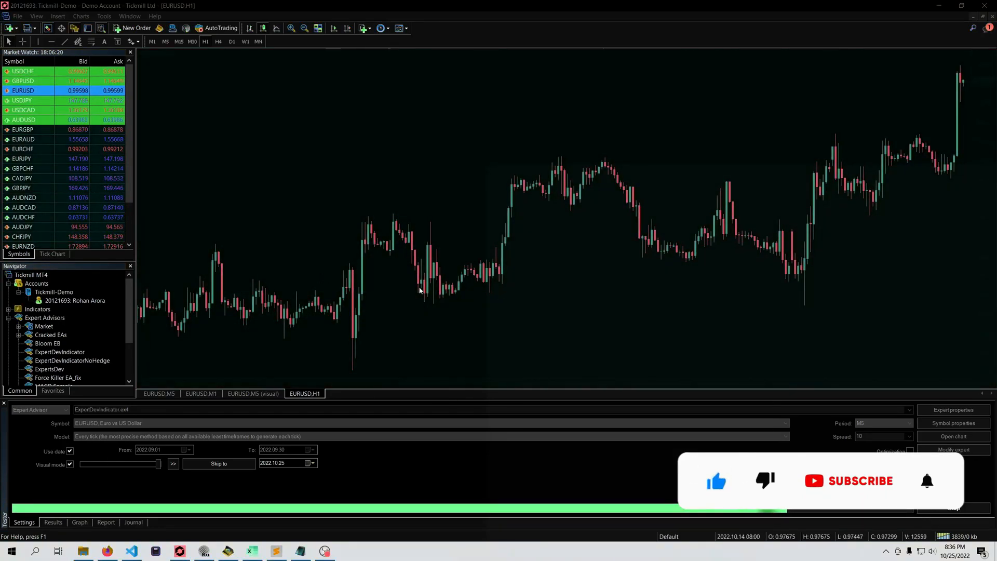
pyautogui.click(848, 481)
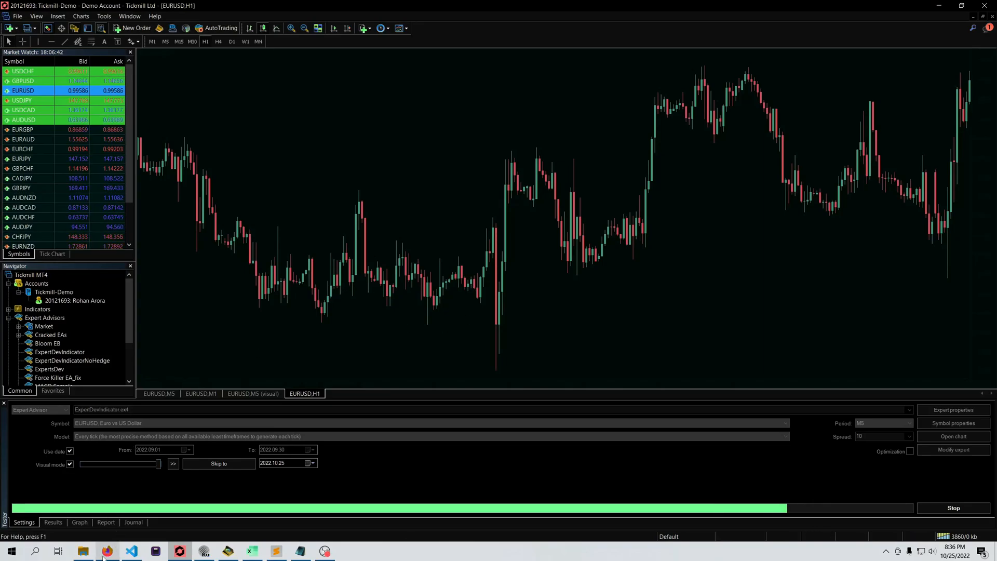
pyautogui.click(107, 550)
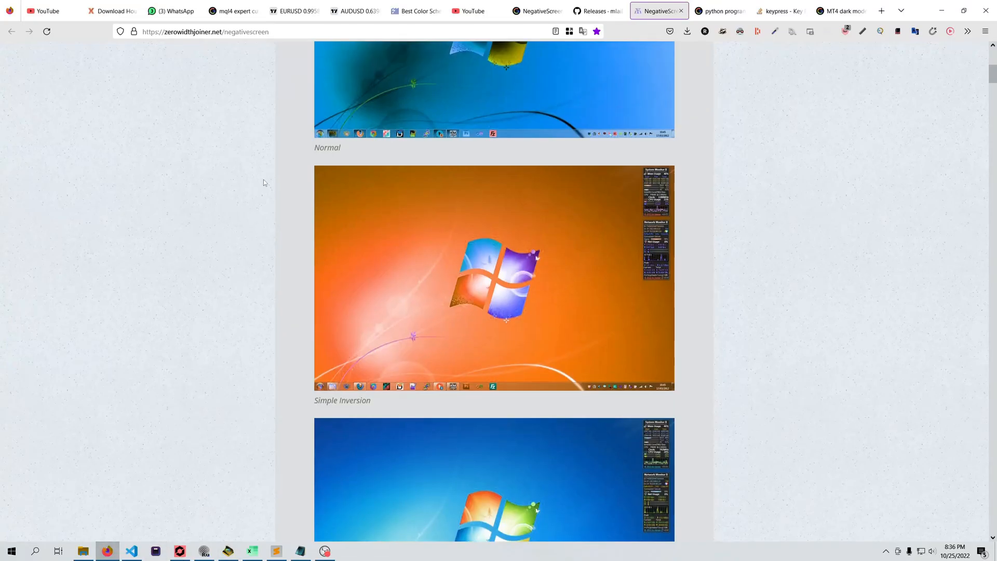
pyautogui.scroll(3)
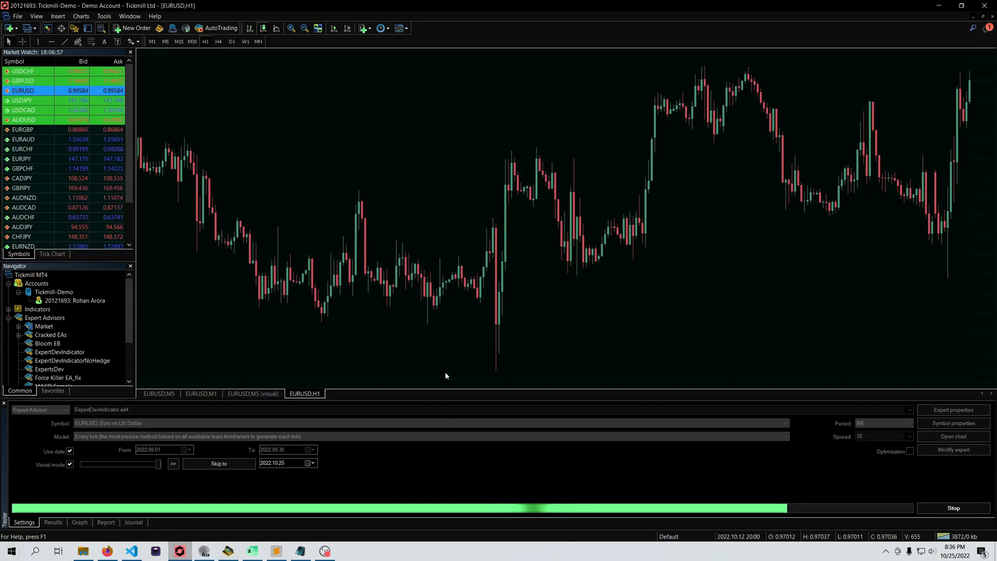
pyautogui.click(886, 550)
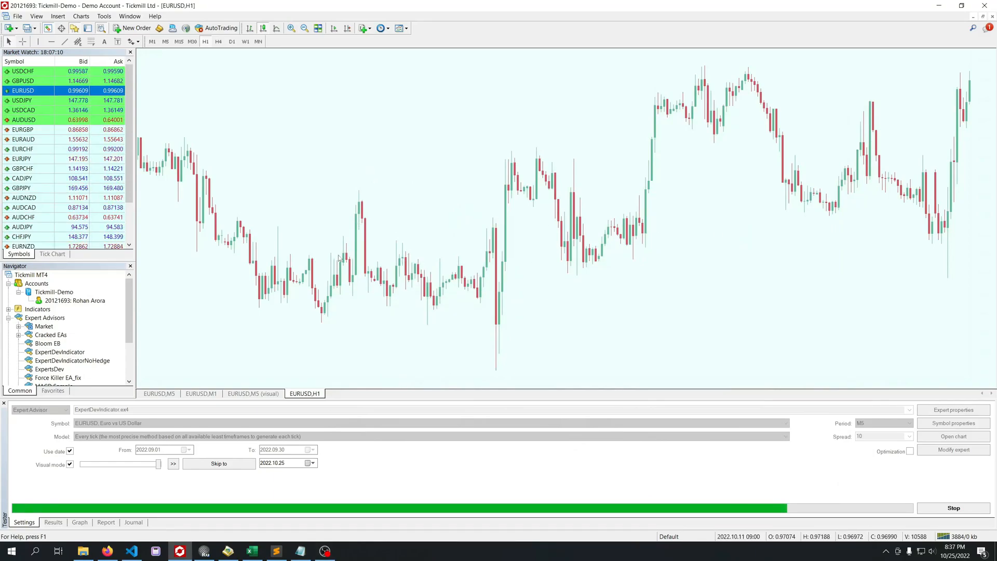
# - Focus MT4 so the chart inverts to dark, then move to the NegativeScreen web page
pyautogui.click(886, 551)
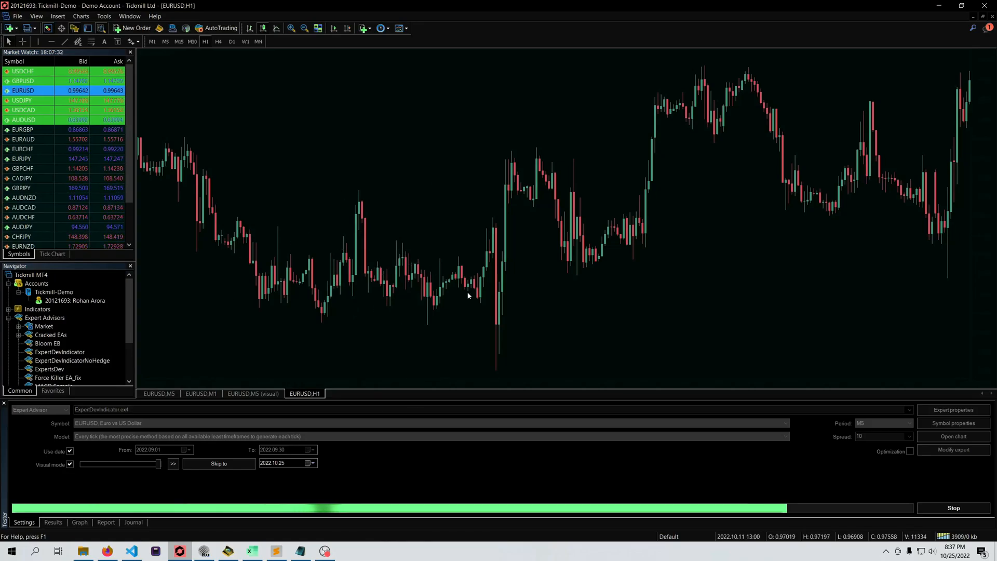
pyautogui.click(107, 551)
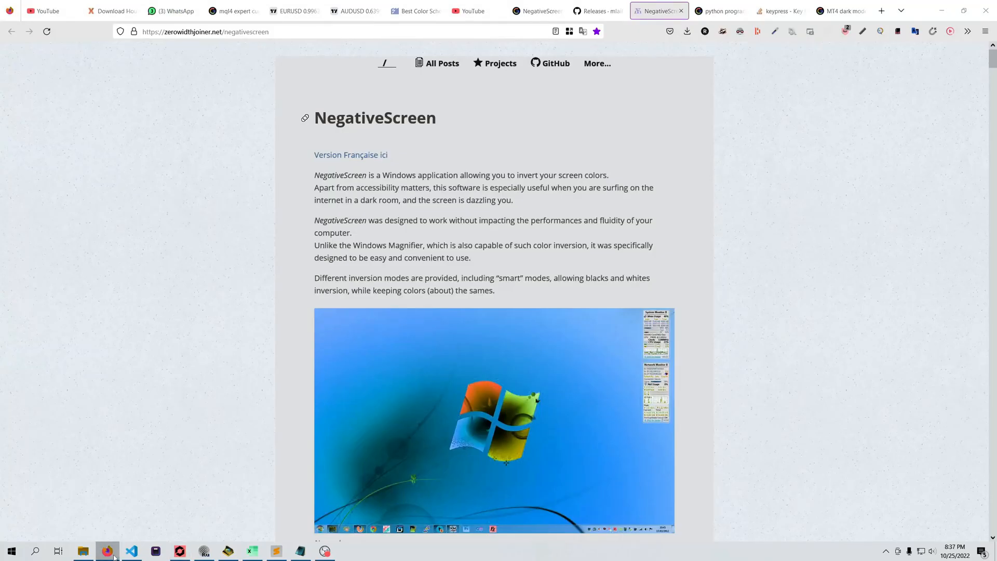
# - Review ScreenNegativeTrigger.py's pyautogui key-press logic in VS Code, glancing at MT4
pyautogui.click(132, 551)
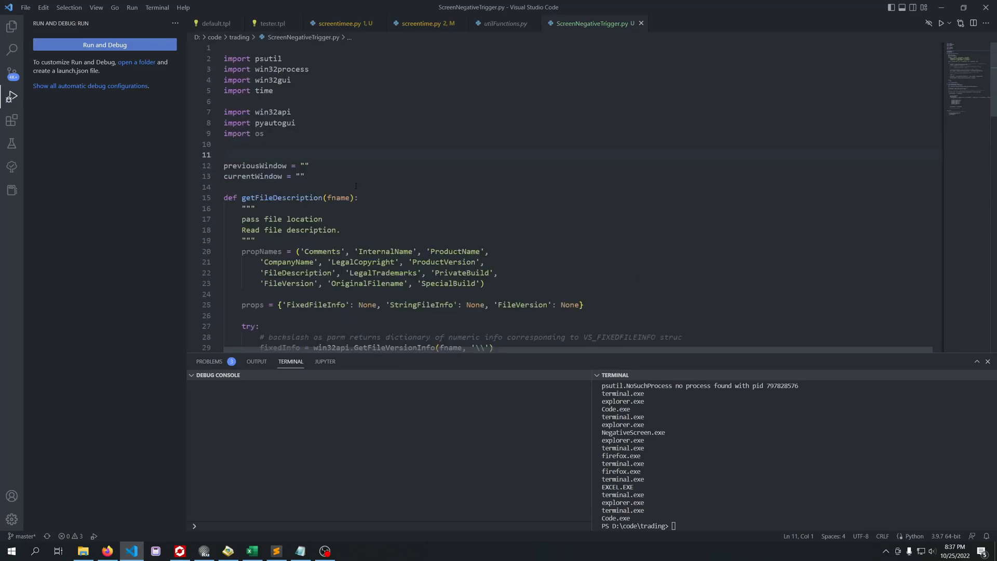
pyautogui.scroll(-3)
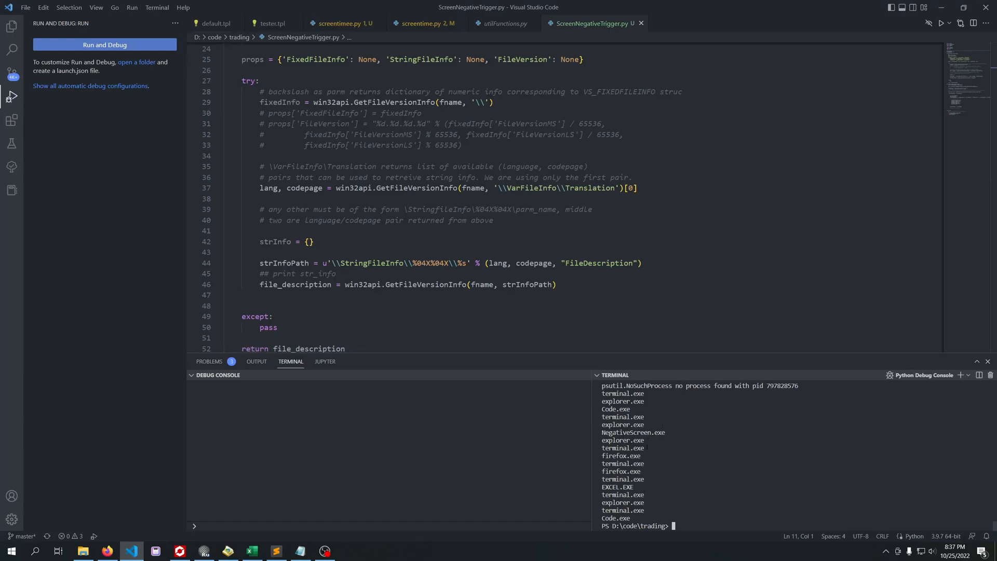
pyautogui.click(180, 551)
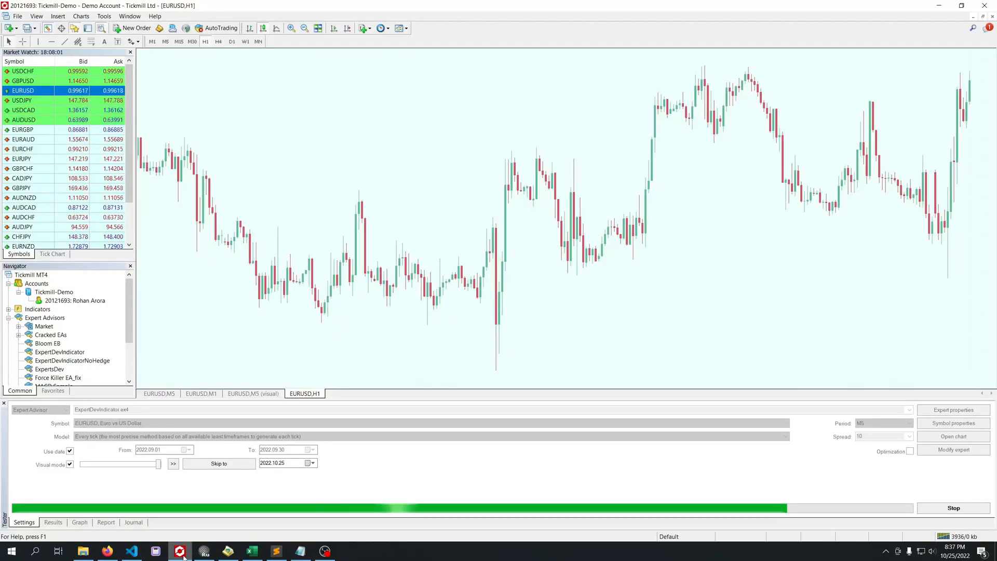
pyautogui.click(131, 551)
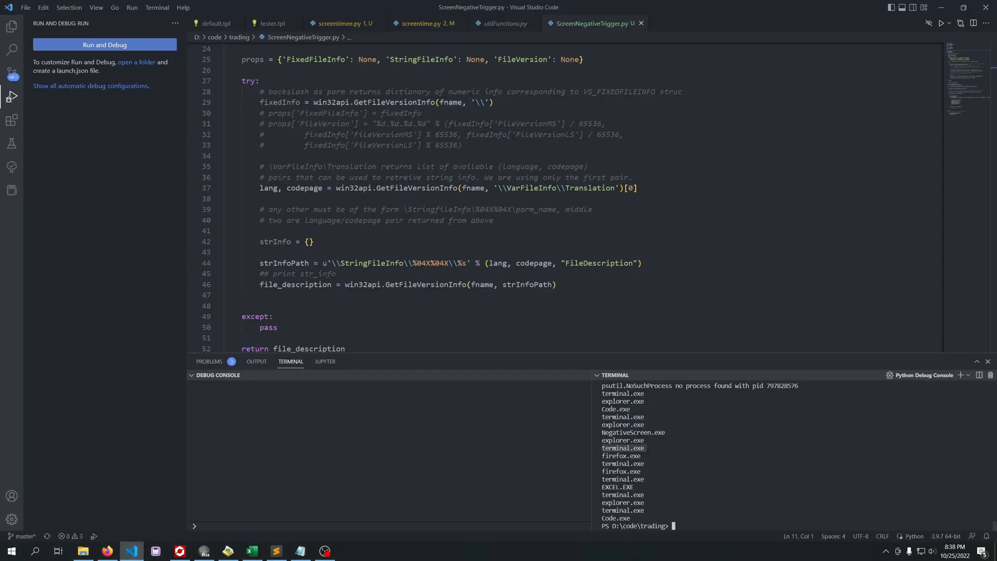
pyautogui.scroll(-3)
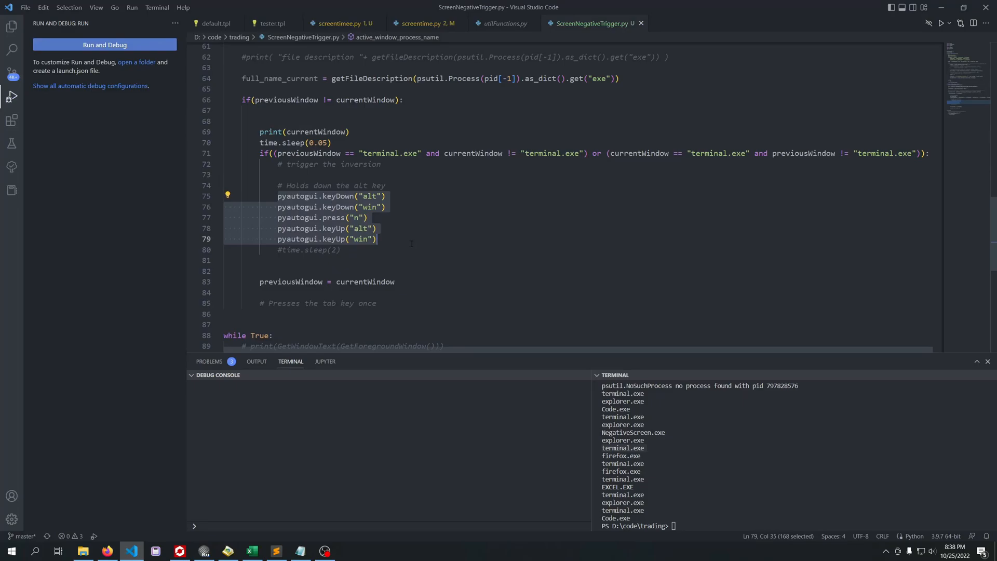
# - Launch ScreenNegativeTrigger.py under the Python debugger via Run > Start Debugging
pyautogui.click(574, 271)
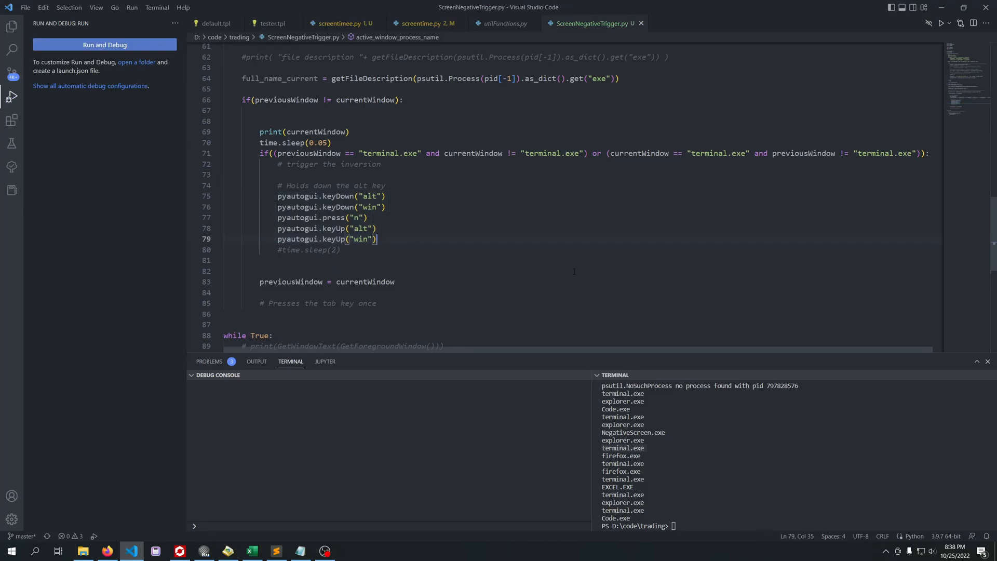
pyautogui.click(103, 44)
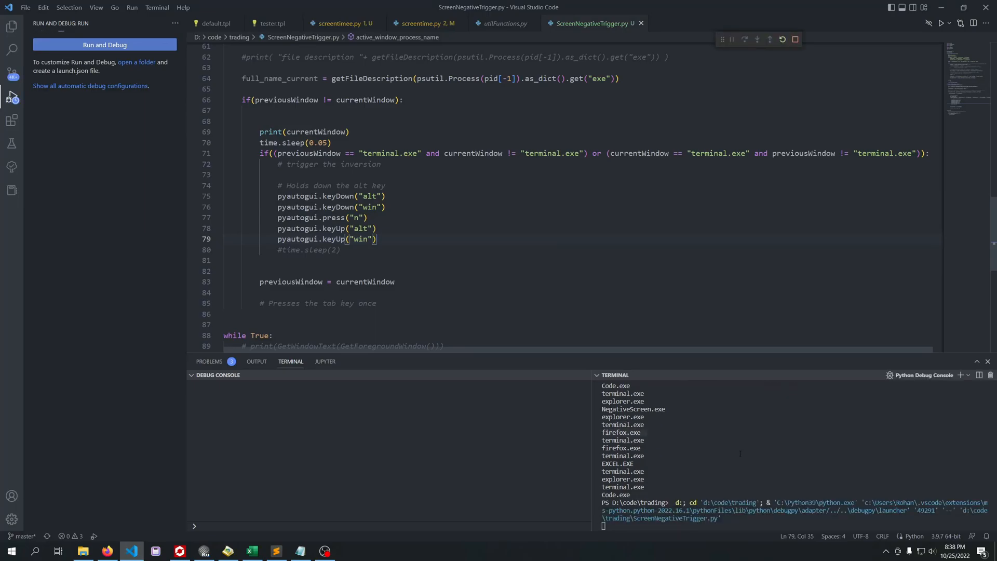
# - Focus MetaTrader 4 while the script runs so its chart auto-inverts to dark
pyautogui.click(104, 44)
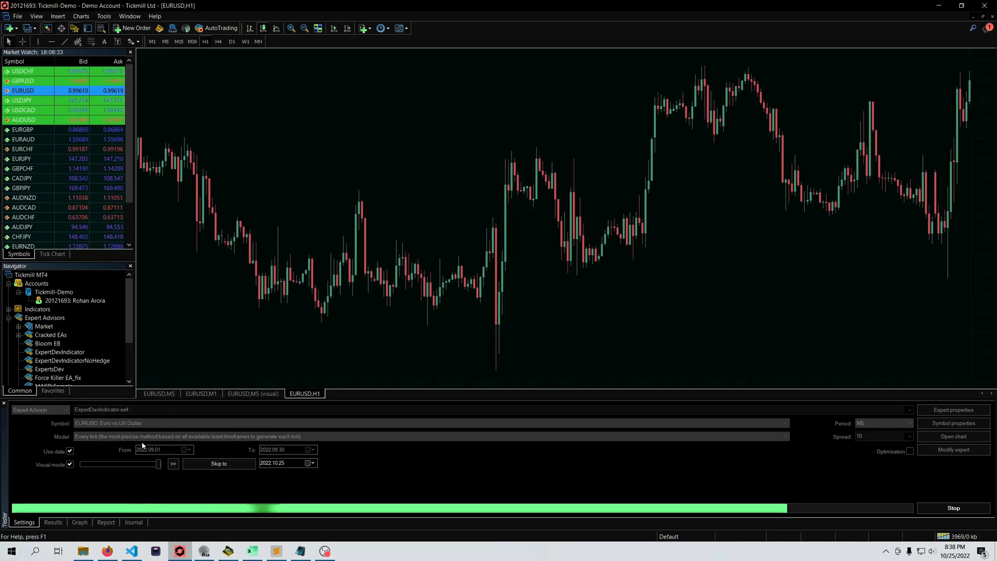
pyautogui.moveTo(131, 550)
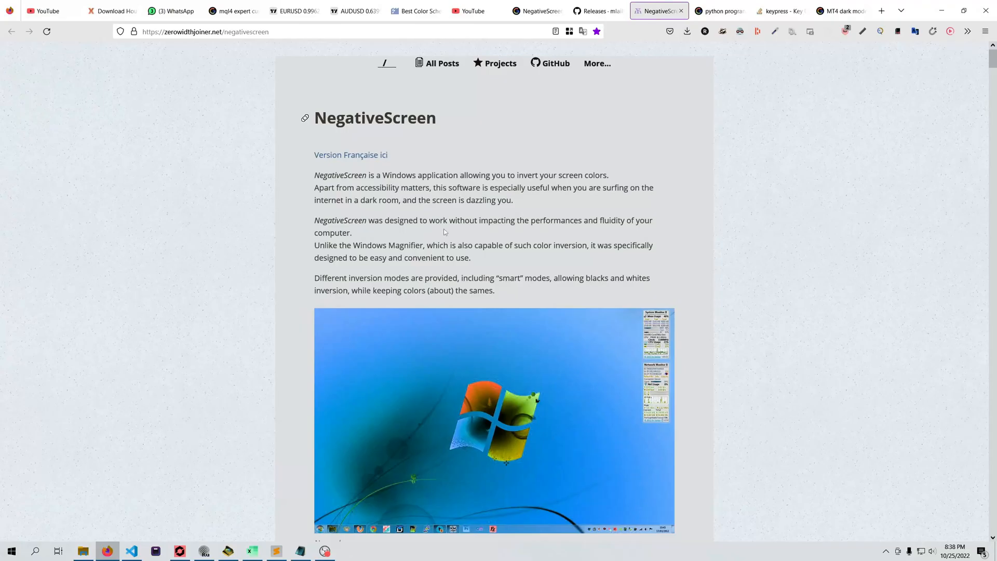
# - Look through the dark-inverted NegativeScreen page in Firefox, then return to VS Code
pyautogui.scroll(-3)
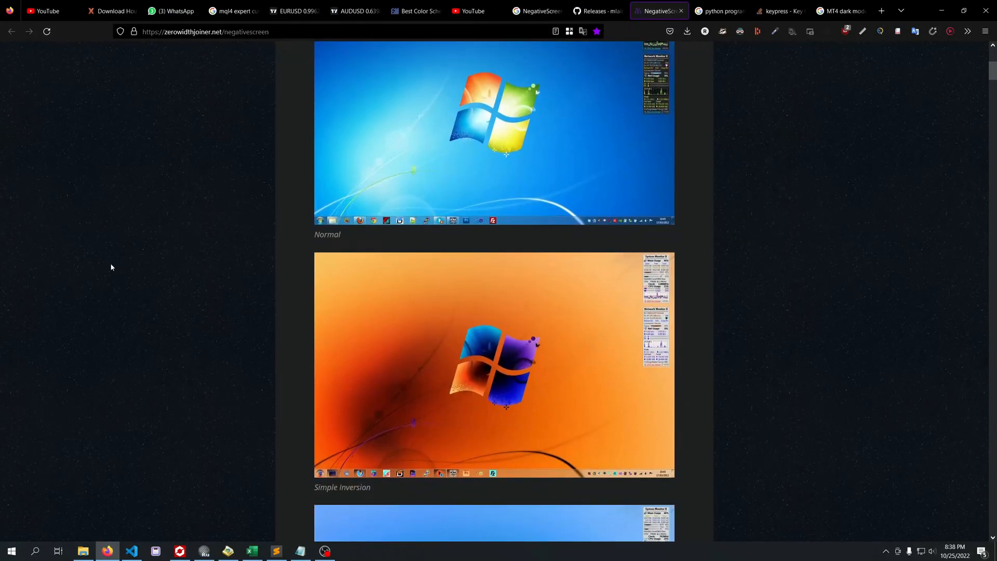
pyautogui.scroll(3)
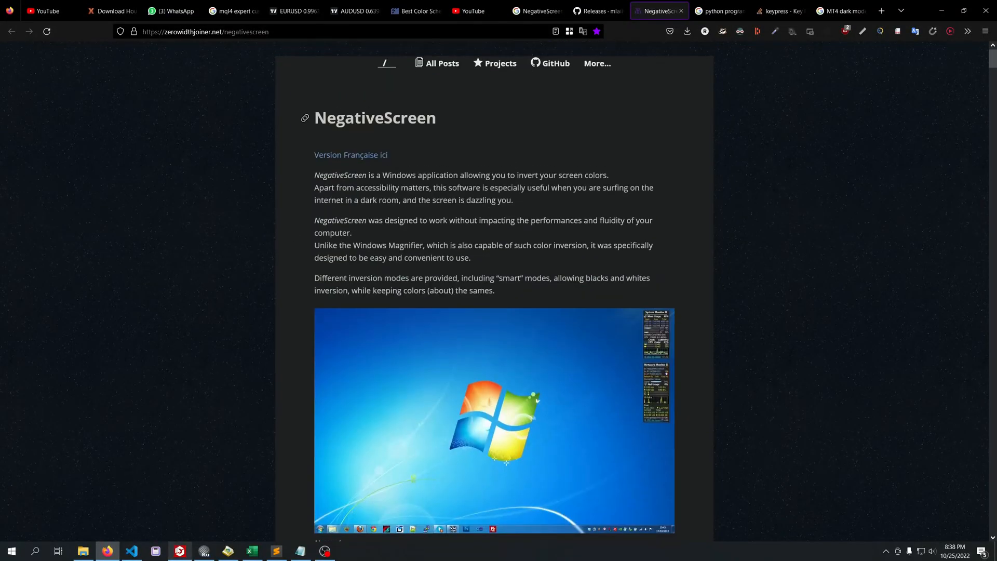
pyautogui.click(179, 550)
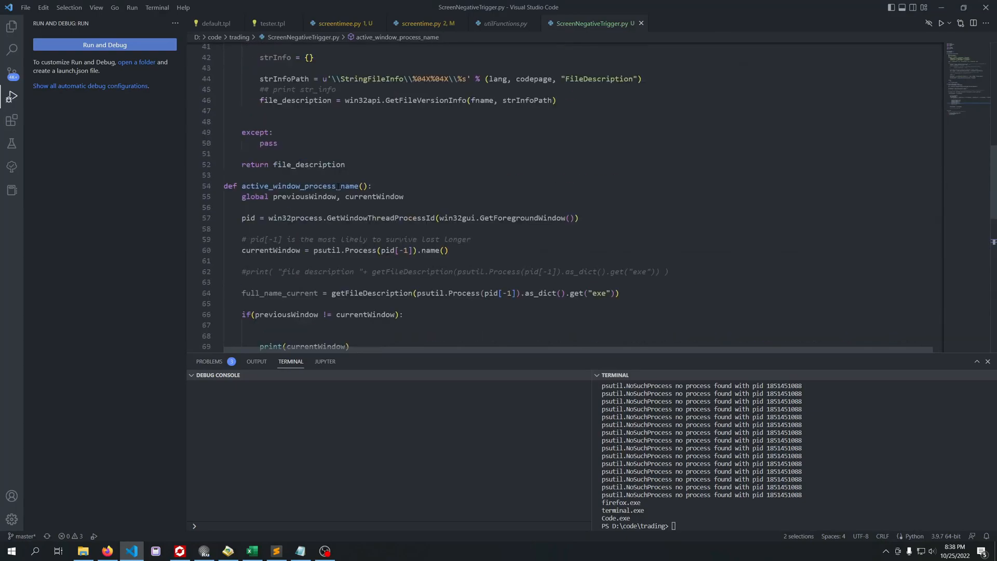
# - Scroll back through ScreenNegativeTrigger.py after its process-not-found errors
pyautogui.scroll(3)
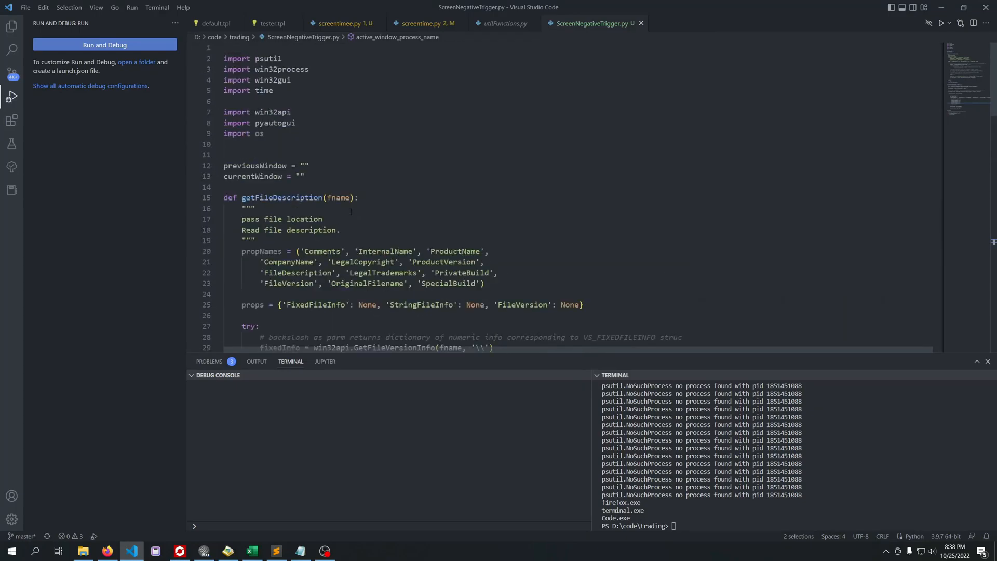
pyautogui.scroll(-3)
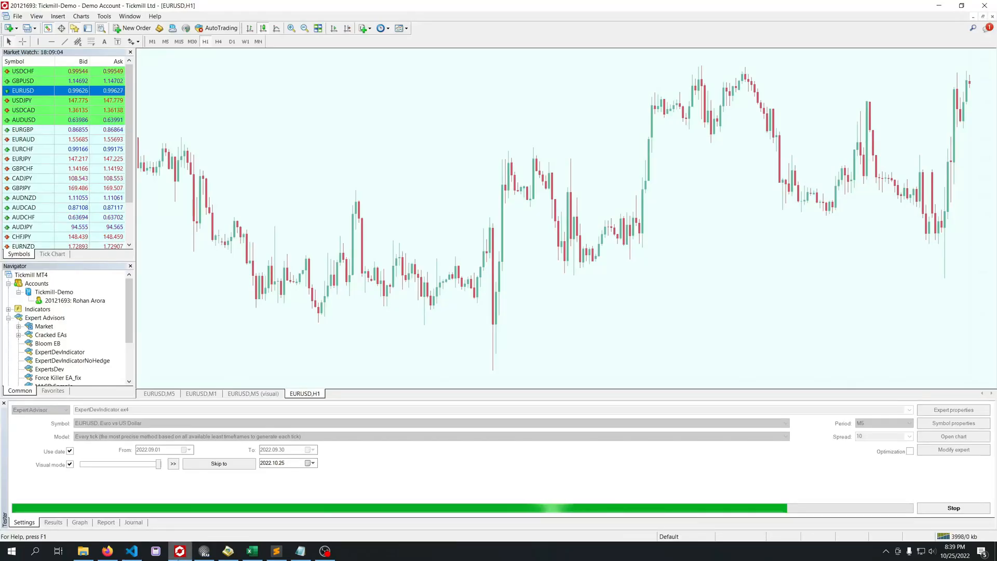
# - Try a smart inversion mode from NegativeScreen's tray icon menu
pyautogui.click(886, 551)
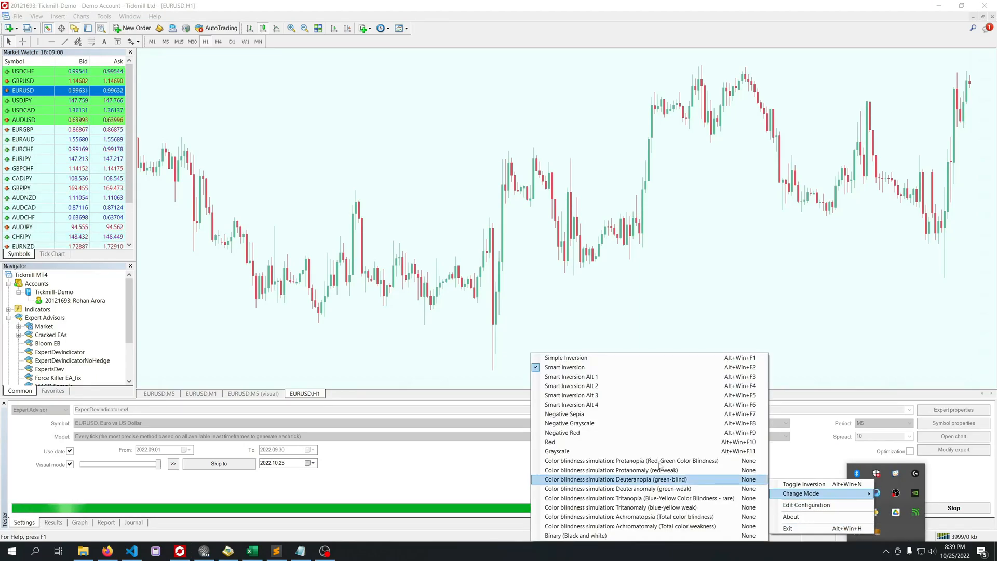
pyautogui.moveTo(614, 385)
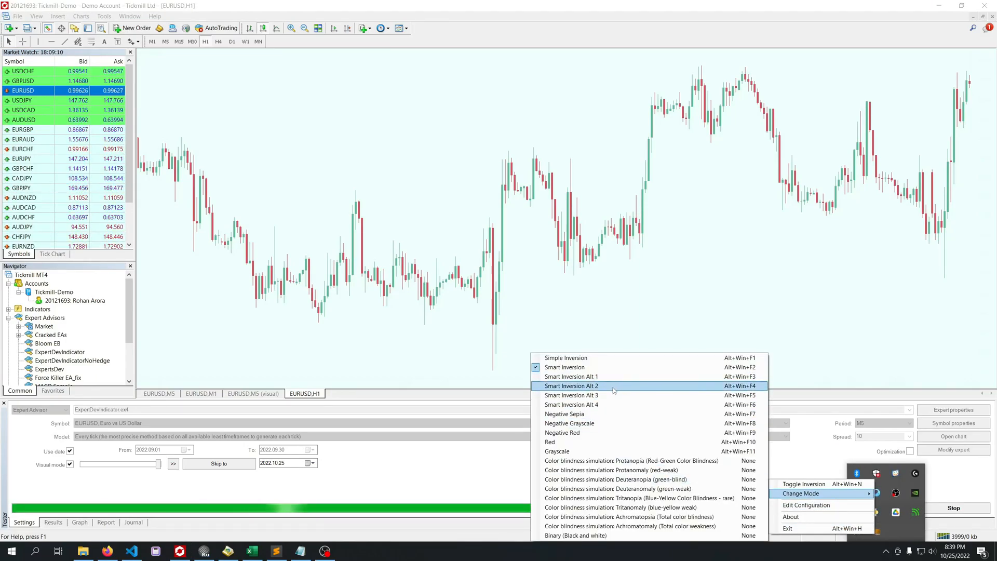
pyautogui.click(570, 387)
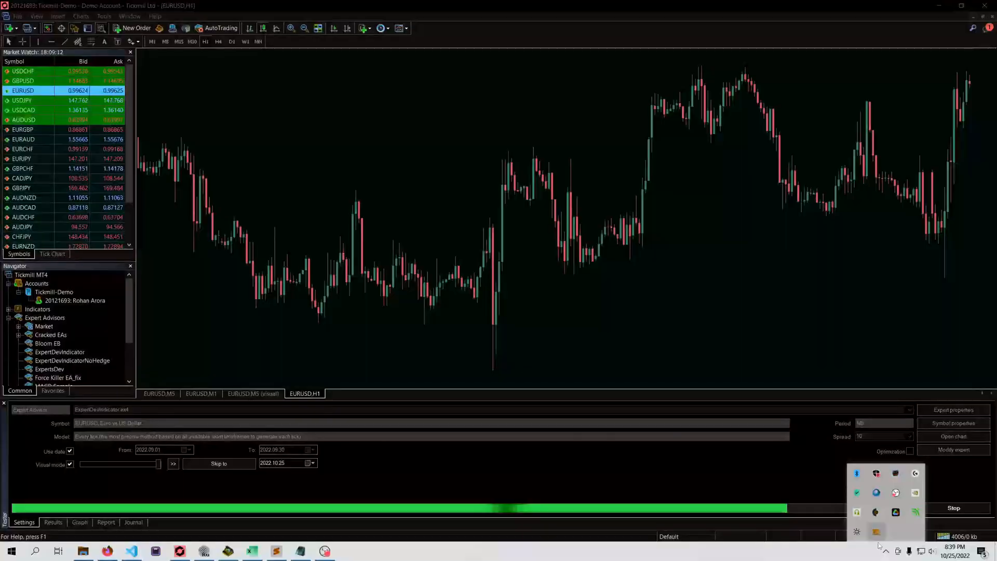
pyautogui.rightClick(877, 532)
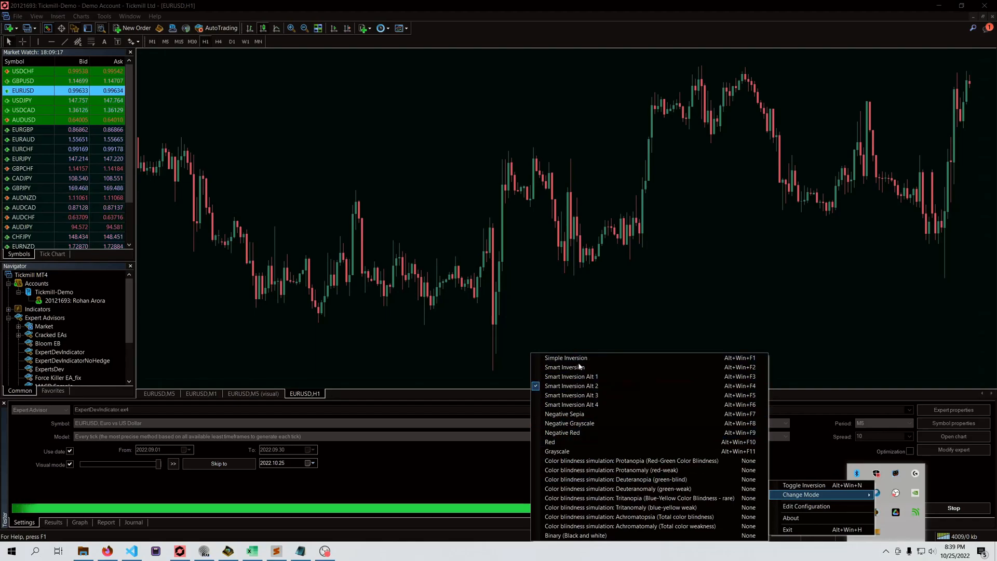
pyautogui.moveTo(598, 432)
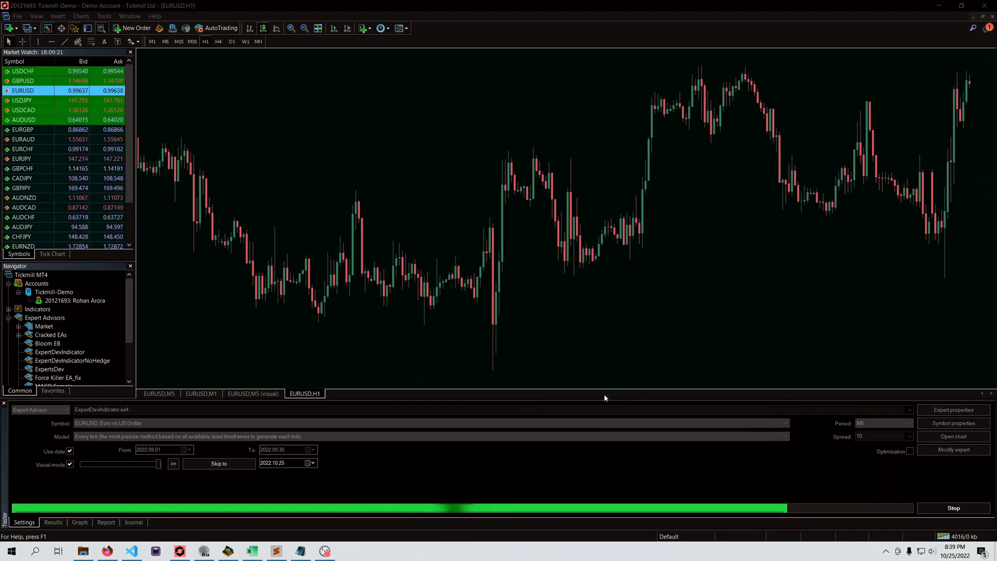
# - Choose Smart Inversion Alt 2 from NegativeScreen's Change Mode list so MetaTrader 4 shows dark
pyautogui.click(885, 551)
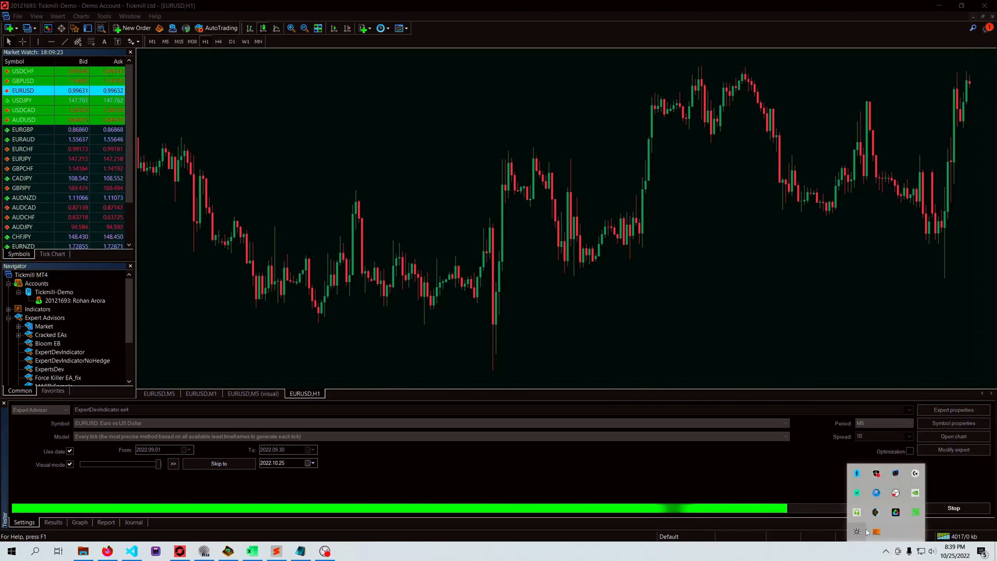
pyautogui.click(797, 491)
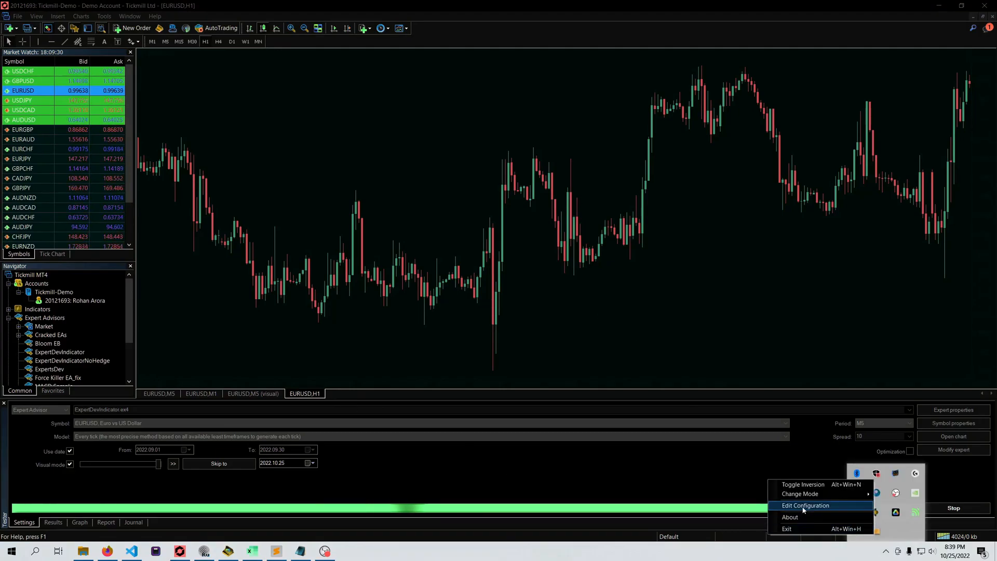
pyautogui.click(800, 494)
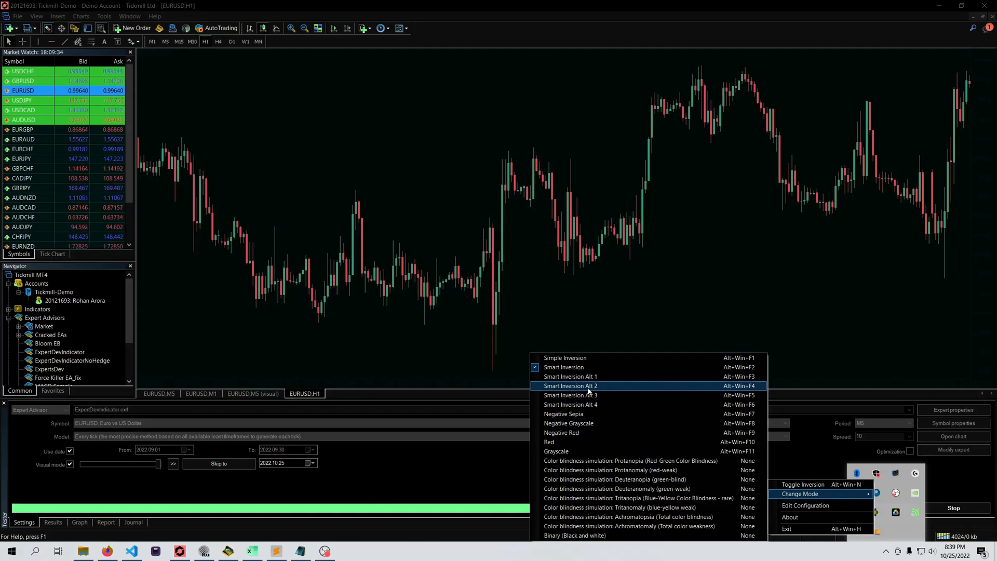
pyautogui.click(79, 522)
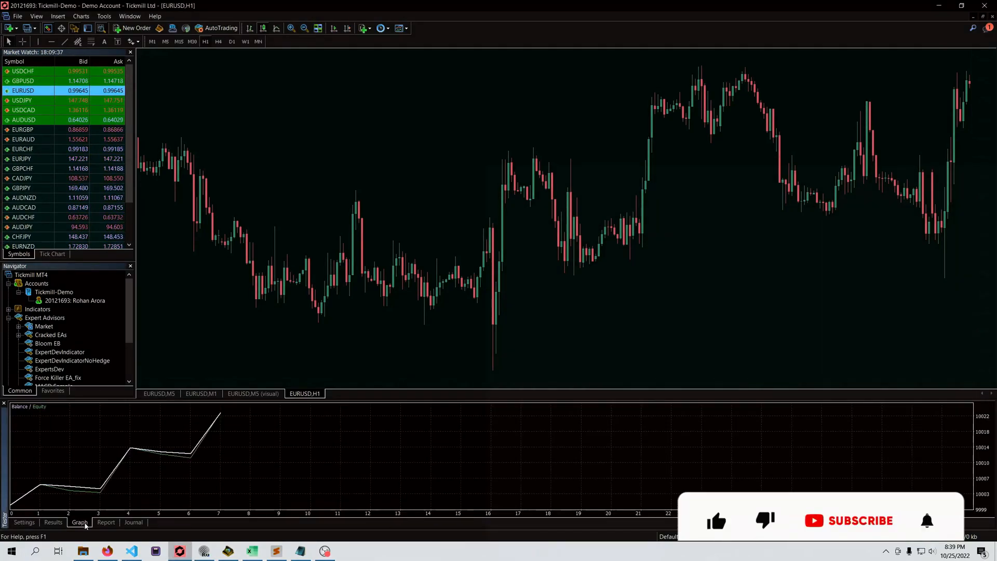
# - Show the backtest's balance/equity graph in the Strategy Tester panel
pyautogui.click(24, 523)
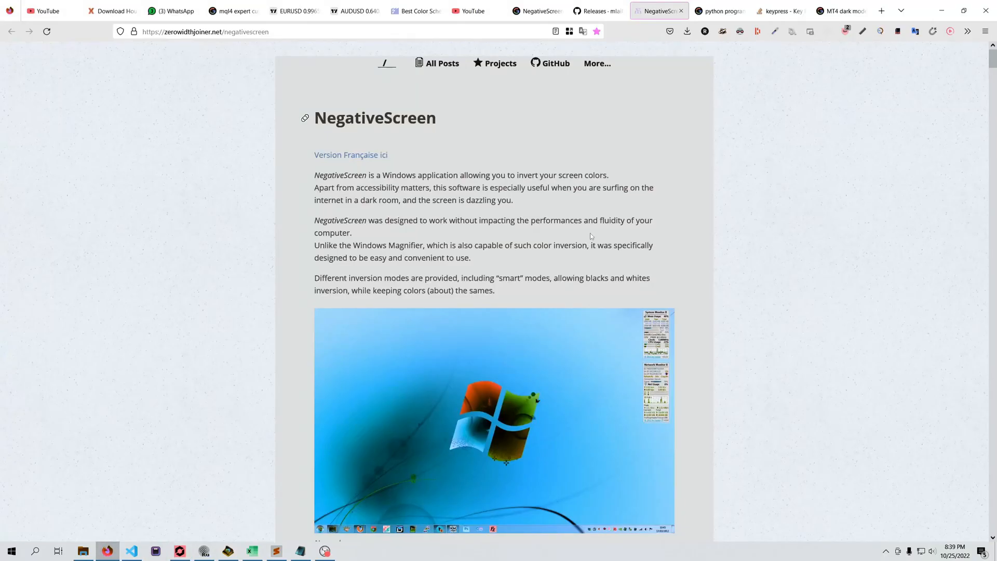
pyautogui.moveTo(416, 211)
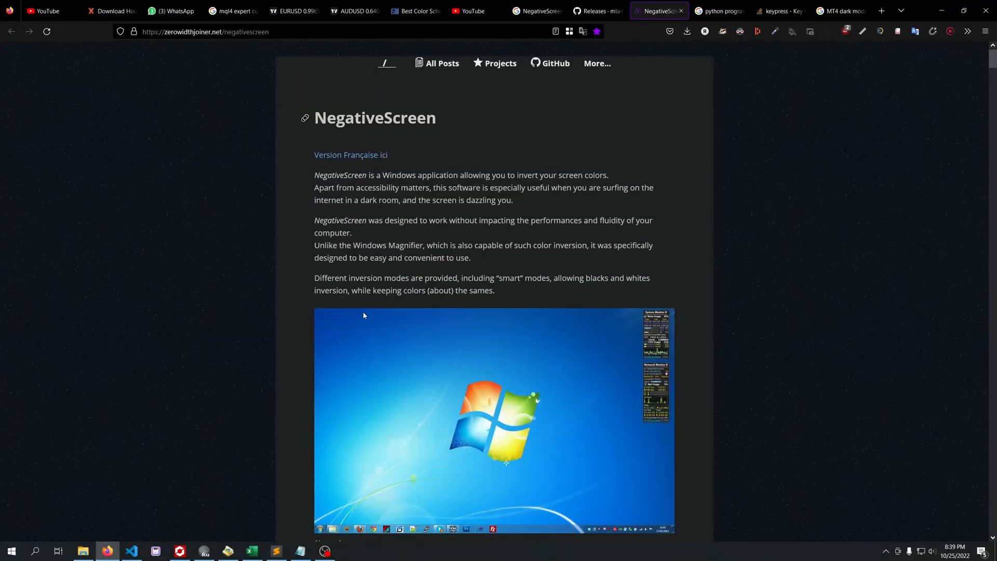
# - Bring up the OBS Studio window from the taskbar after the page inverts
pyautogui.click(324, 551)
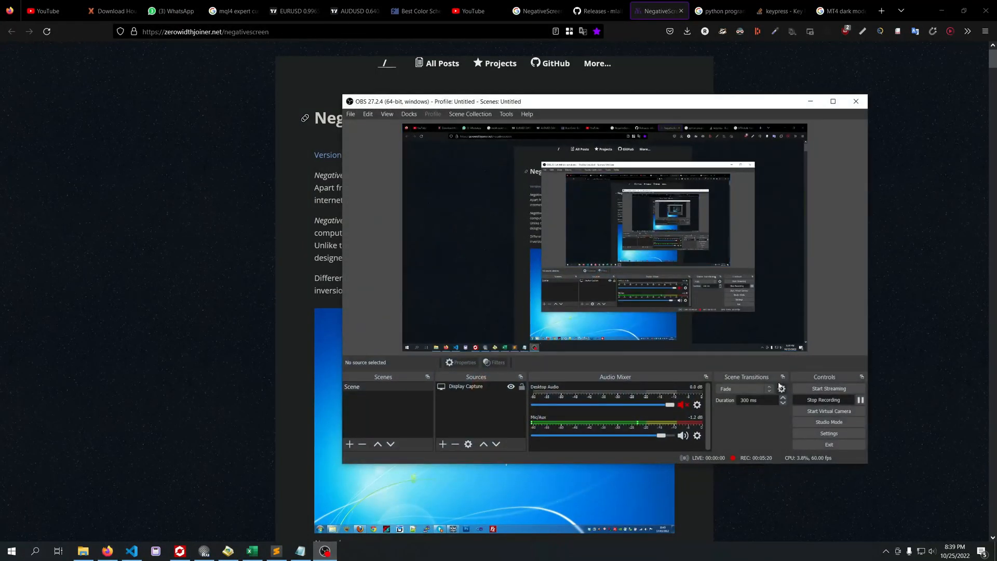